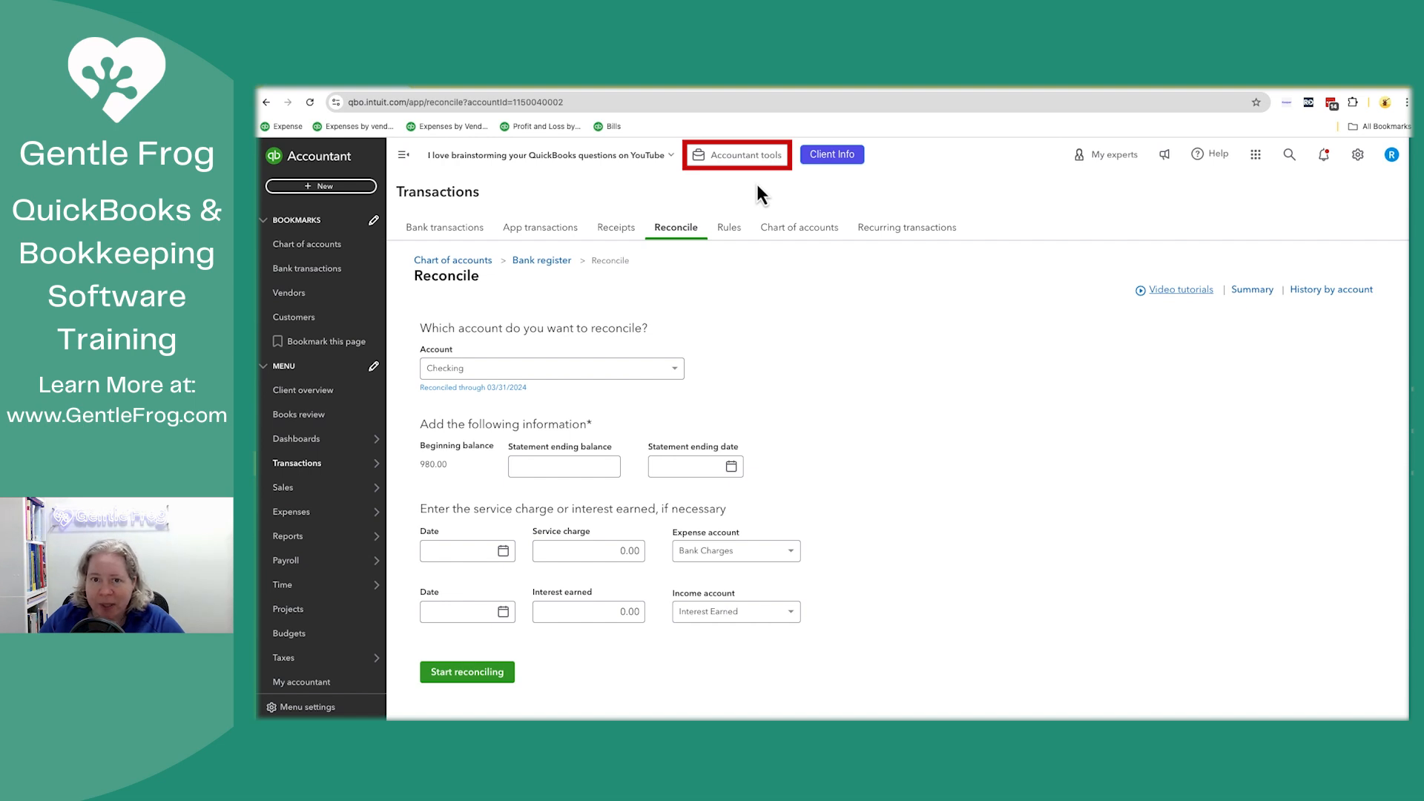
Step: Show Checking's reconciliation history and the action menu for the 03/31/2024 reconciliation
{"action": "left_click", "coordinate": [744, 154]}
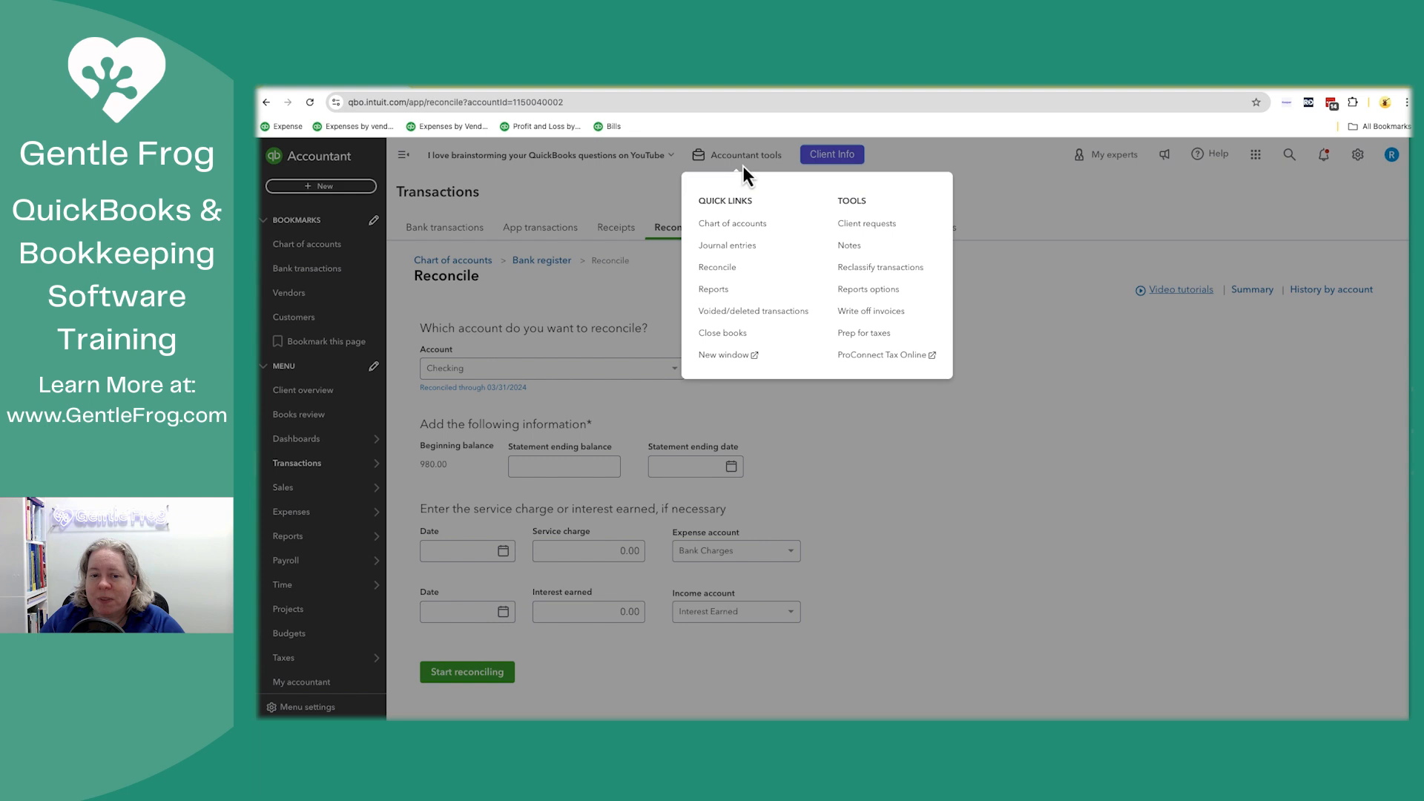
{"action": "mouse_move", "coordinate": [704, 171]}
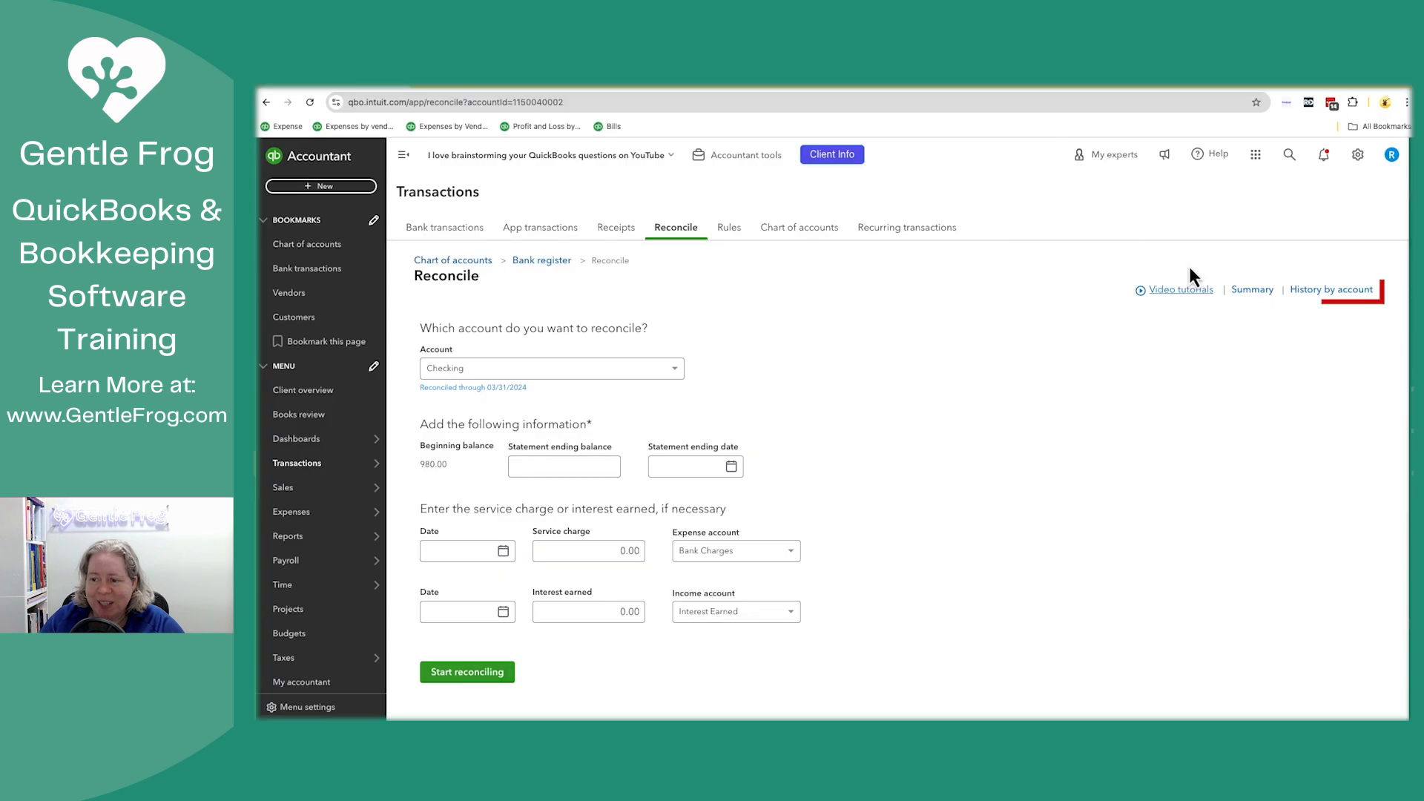
{"action": "left_click", "coordinate": [1331, 288]}
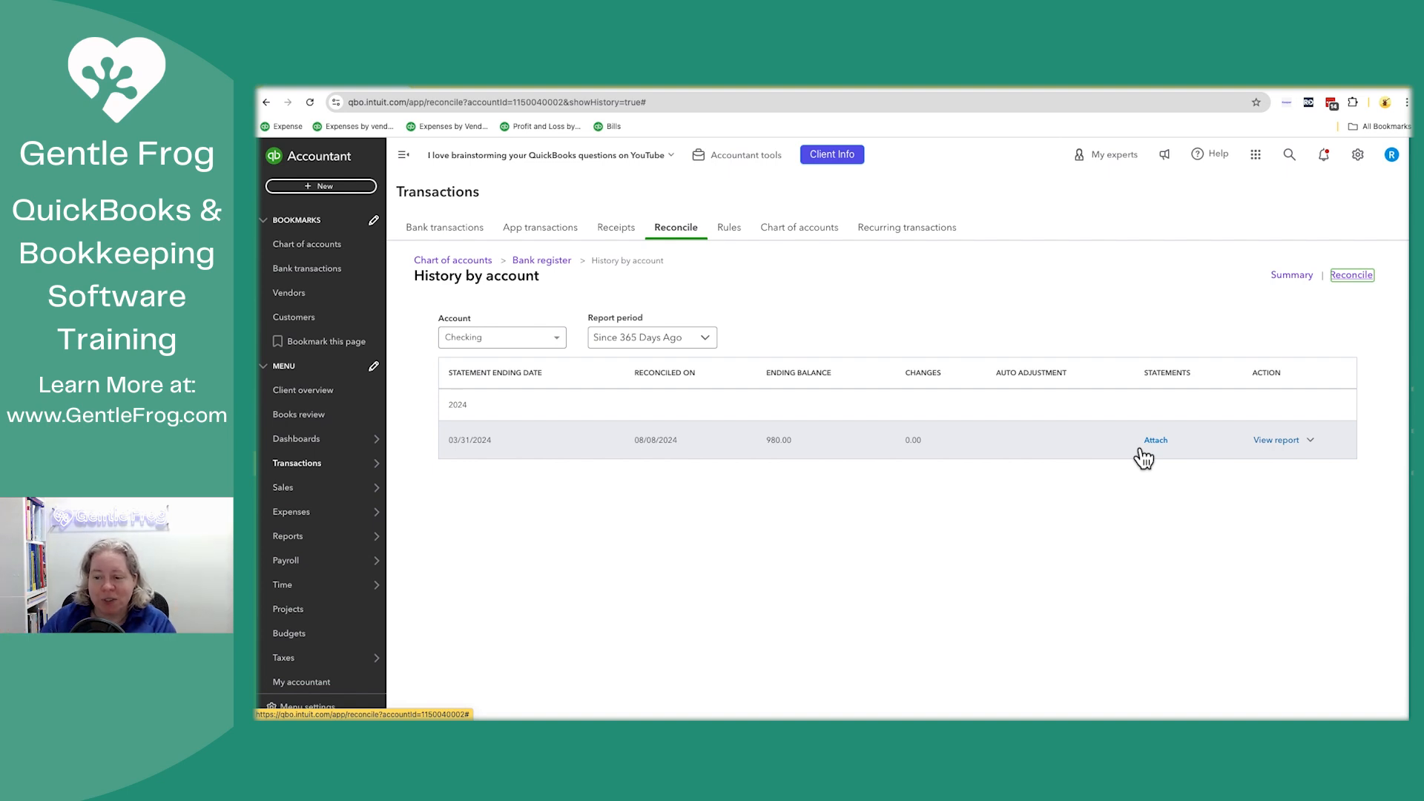
{"action": "left_click", "coordinate": [1311, 441]}
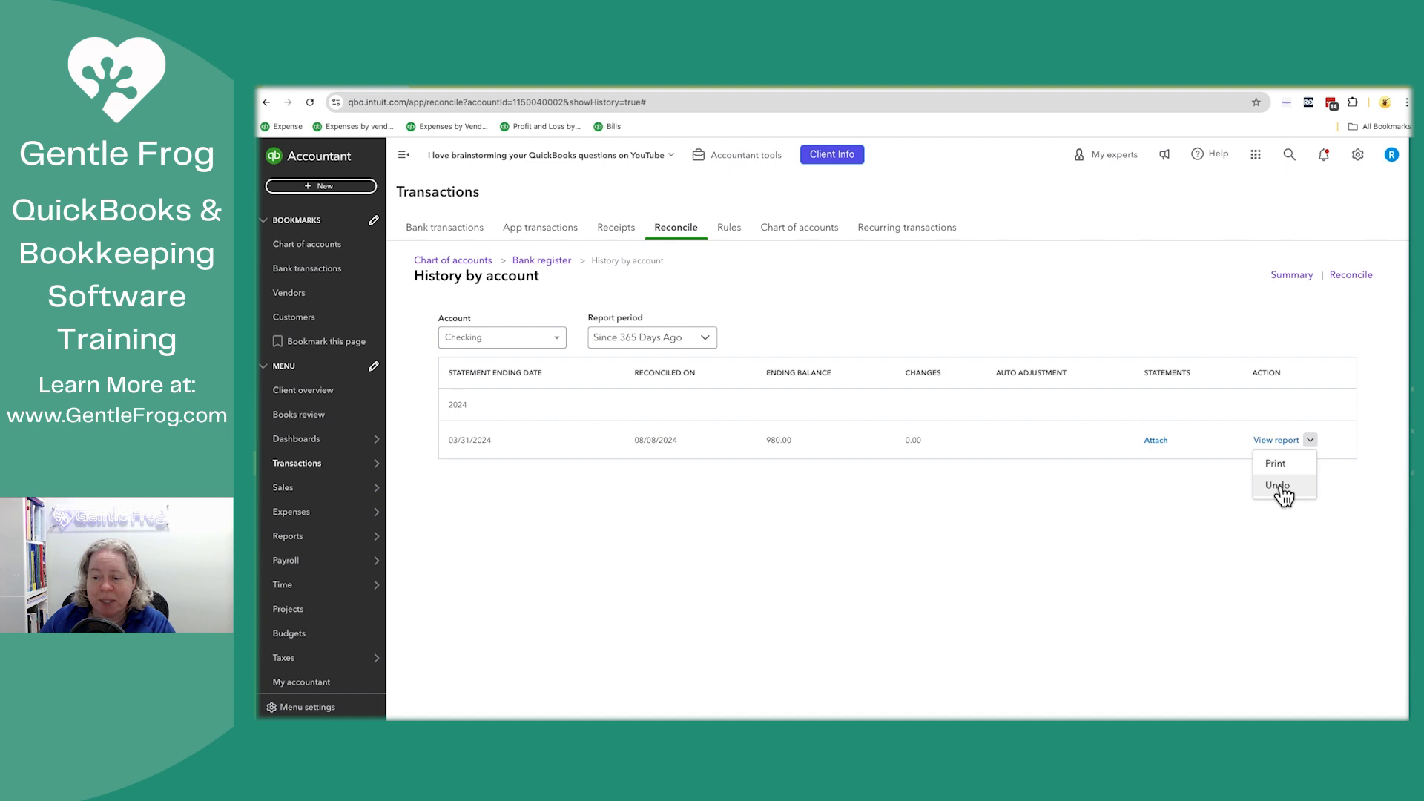
Step: Undo the 03/31/2024 Checking reconciliation, confirming with Yes and then Undo
{"action": "left_click", "coordinate": [1275, 484]}
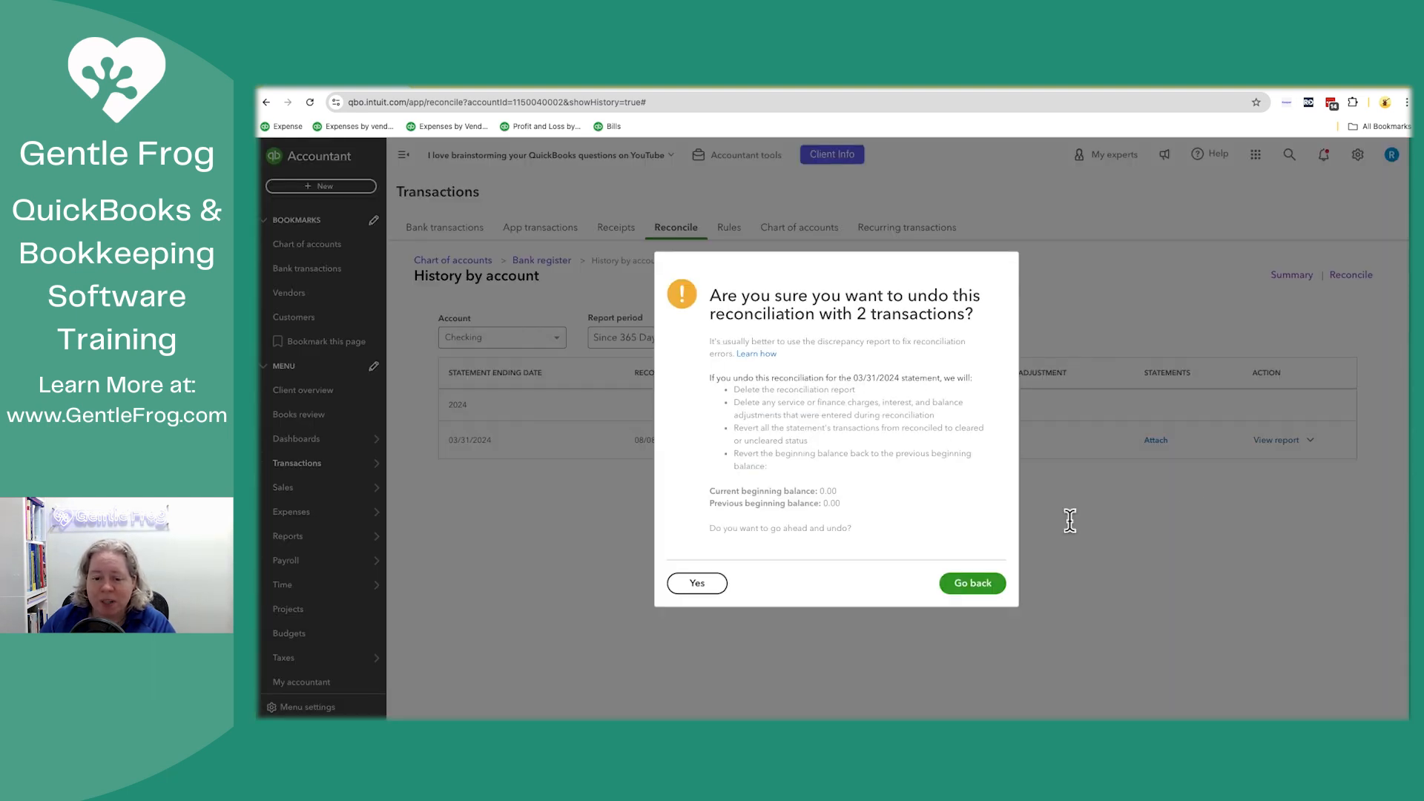
{"action": "left_click", "coordinate": [696, 583]}
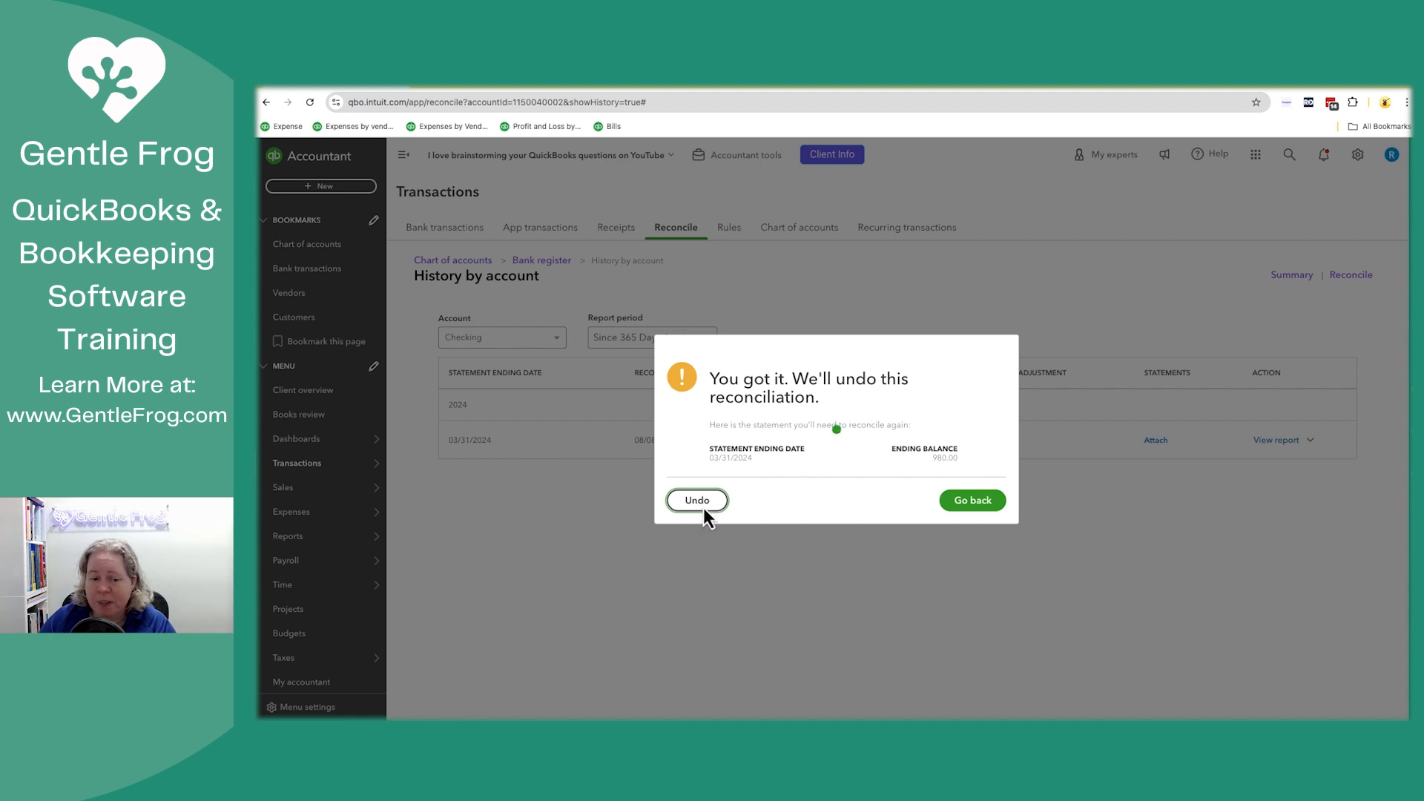
{"action": "left_click", "coordinate": [697, 500]}
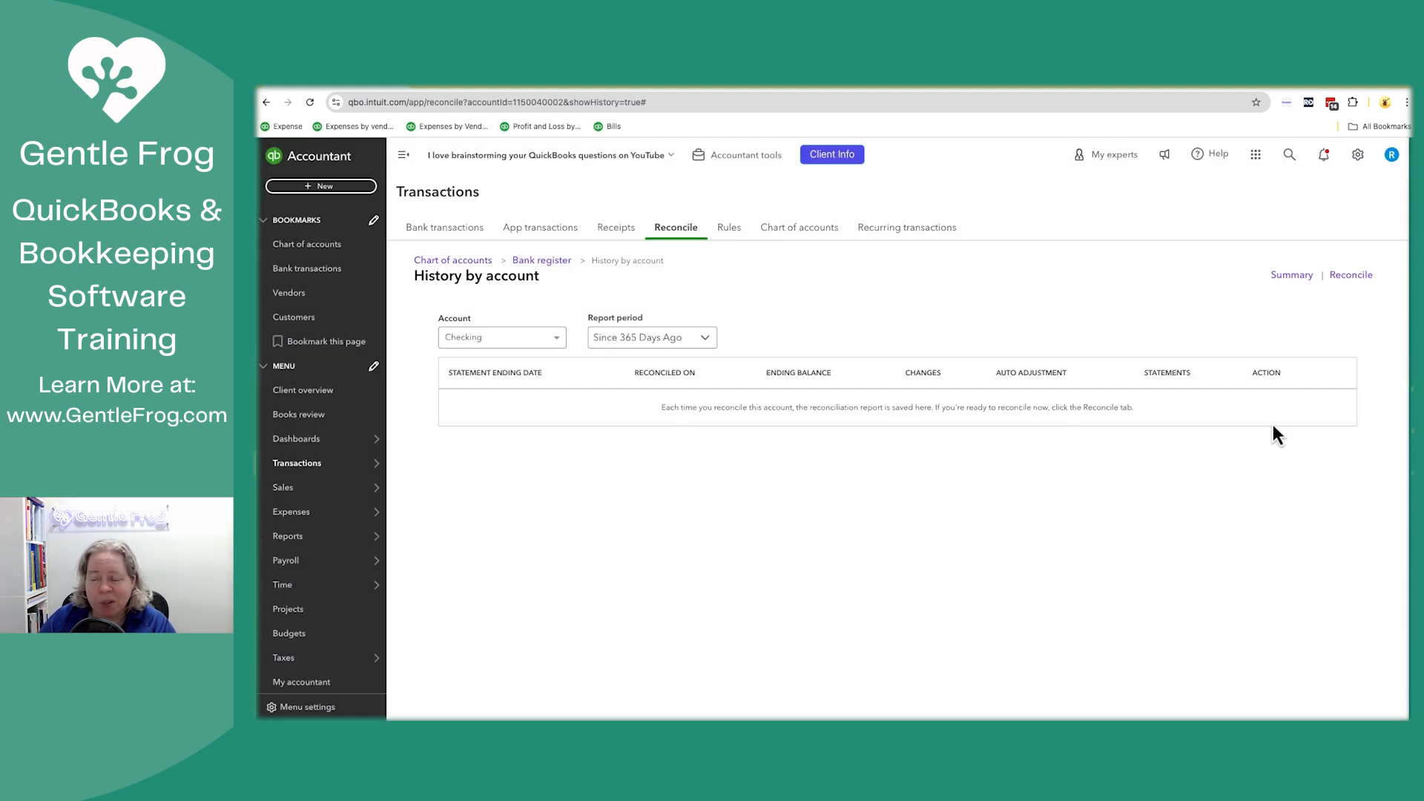